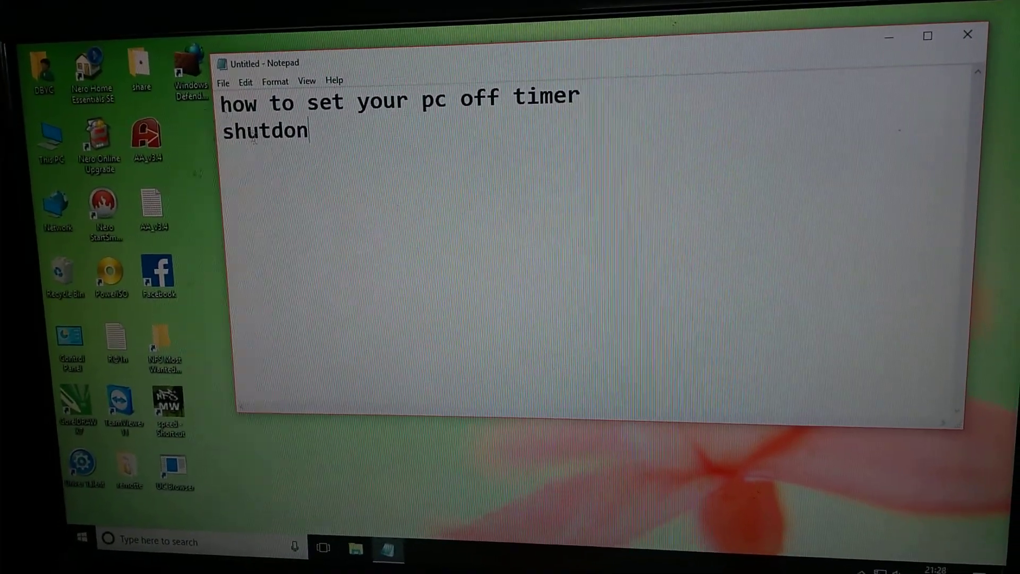
- Type the first two options, 1.shutdown and 2. restart, below the heading
type("1.")
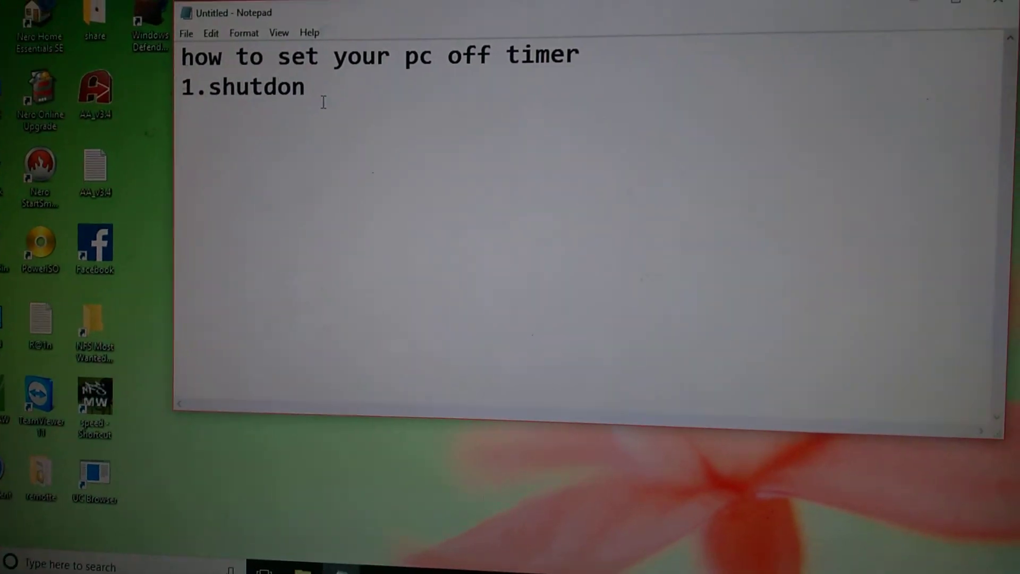
type("w")
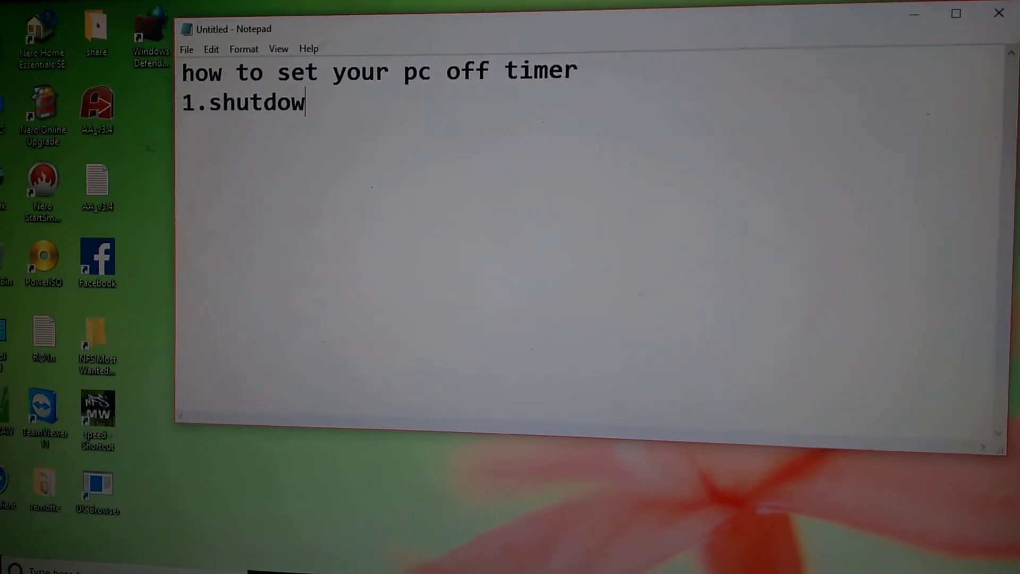
type("n")
type("2.")
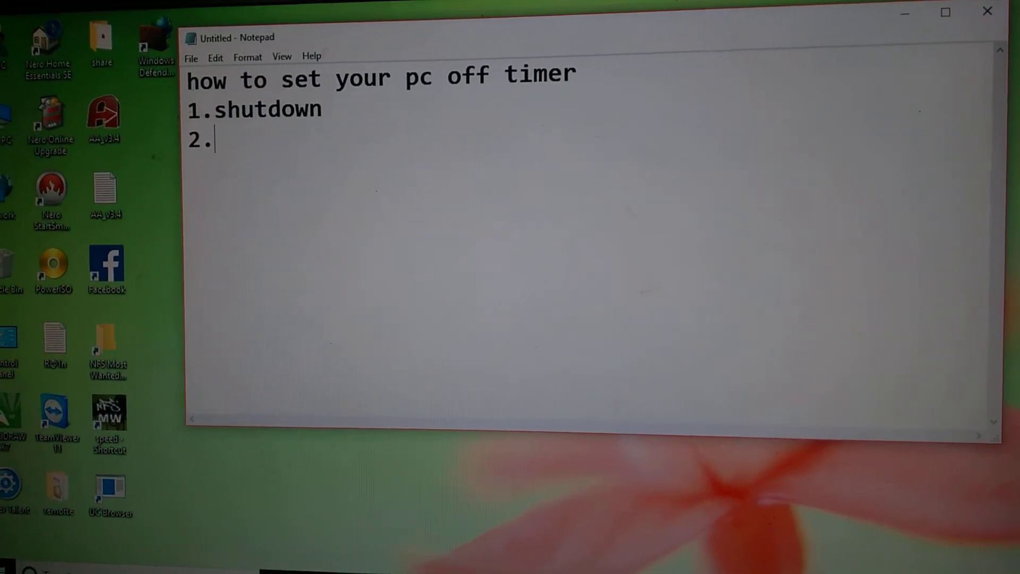
type("re")
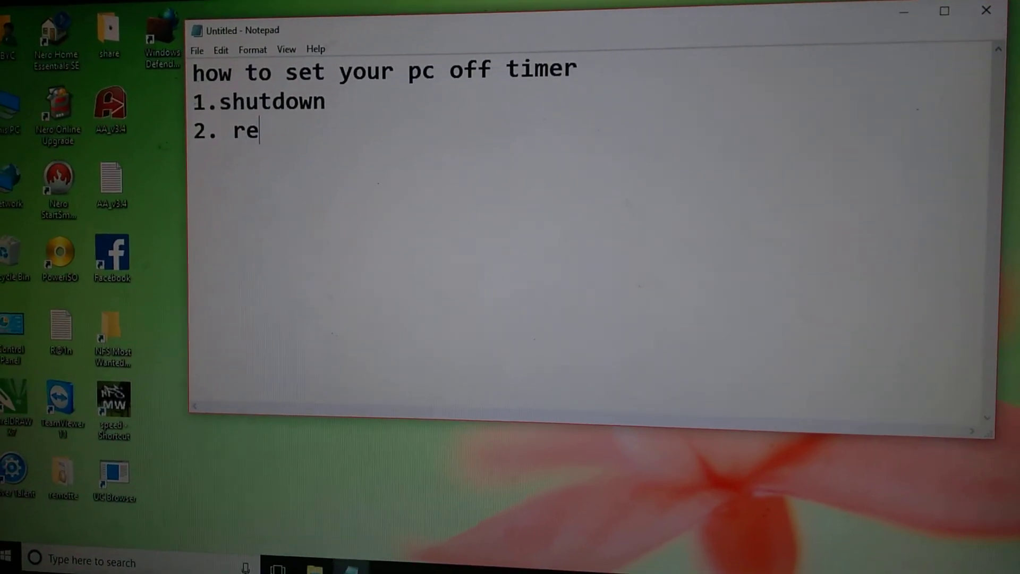
type("star")
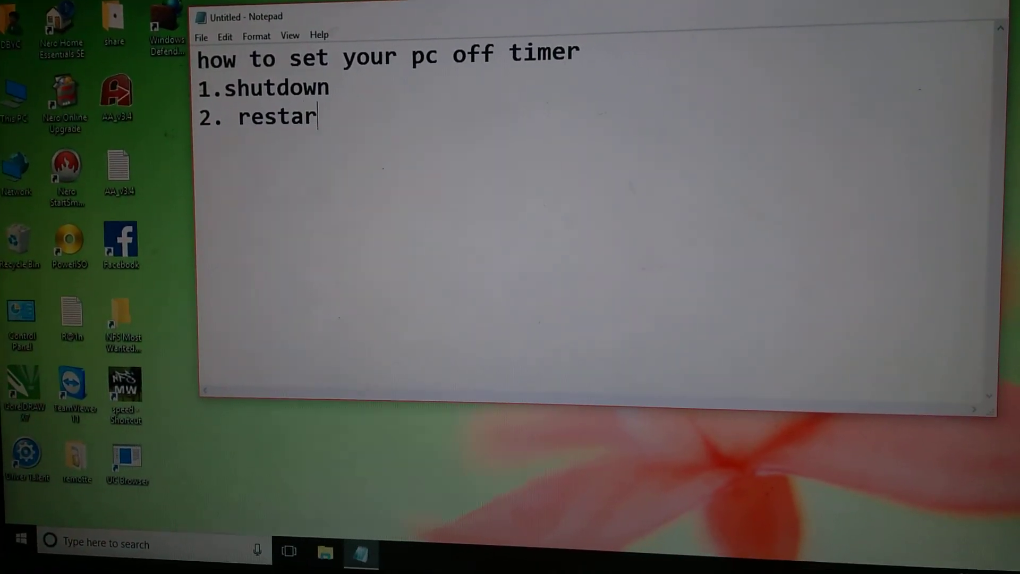
type("t")
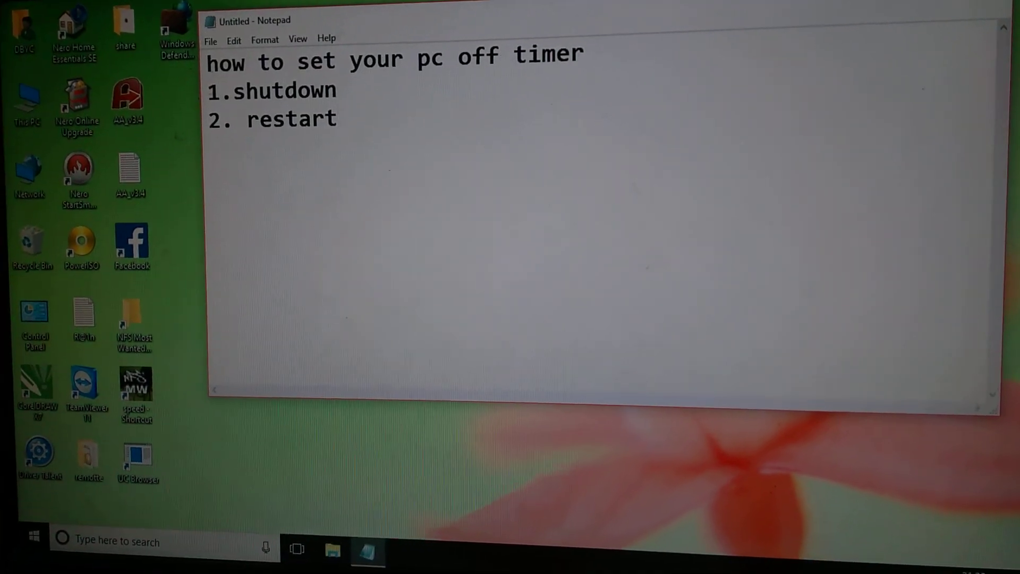
- Add the third option, 3.log off, correcting the mistyped letters
type("3.")
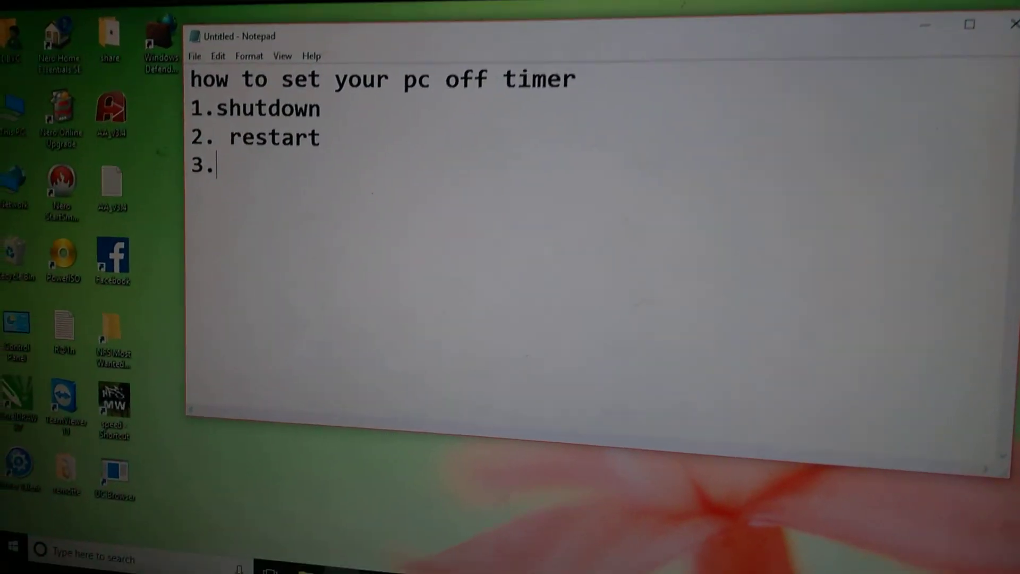
type("lo")
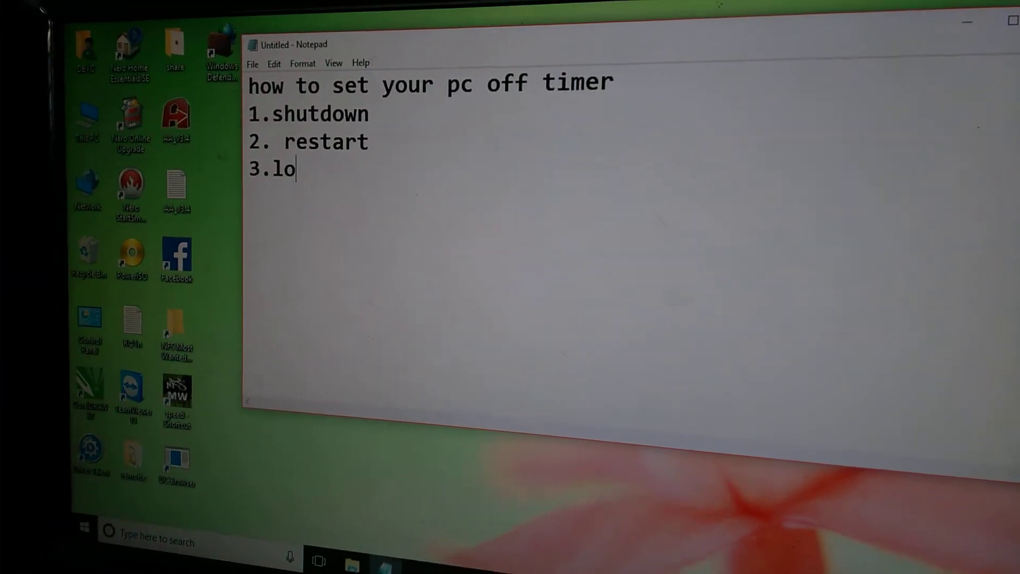
type("g")
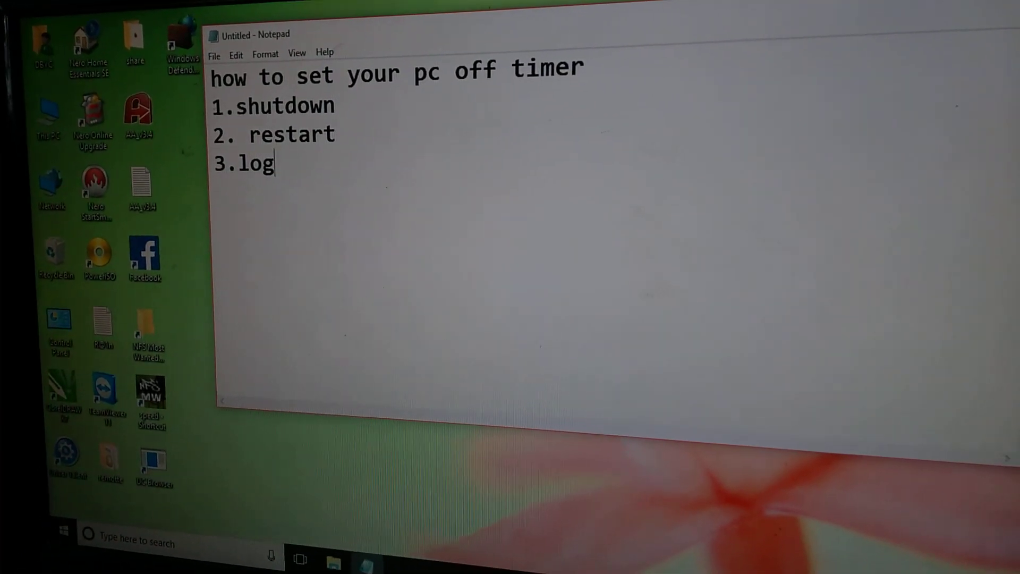
type("ogg")
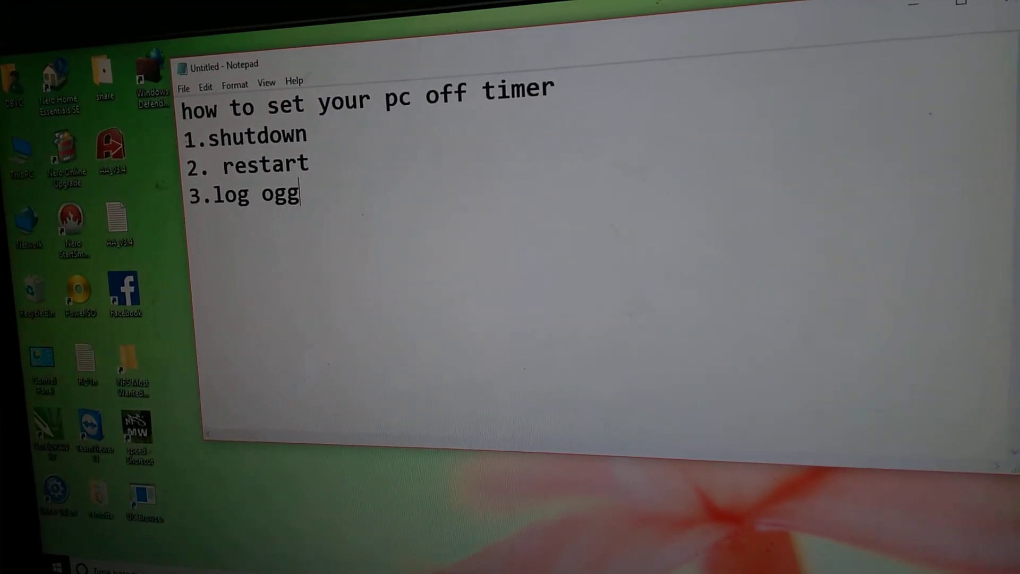
key("BackSpace")
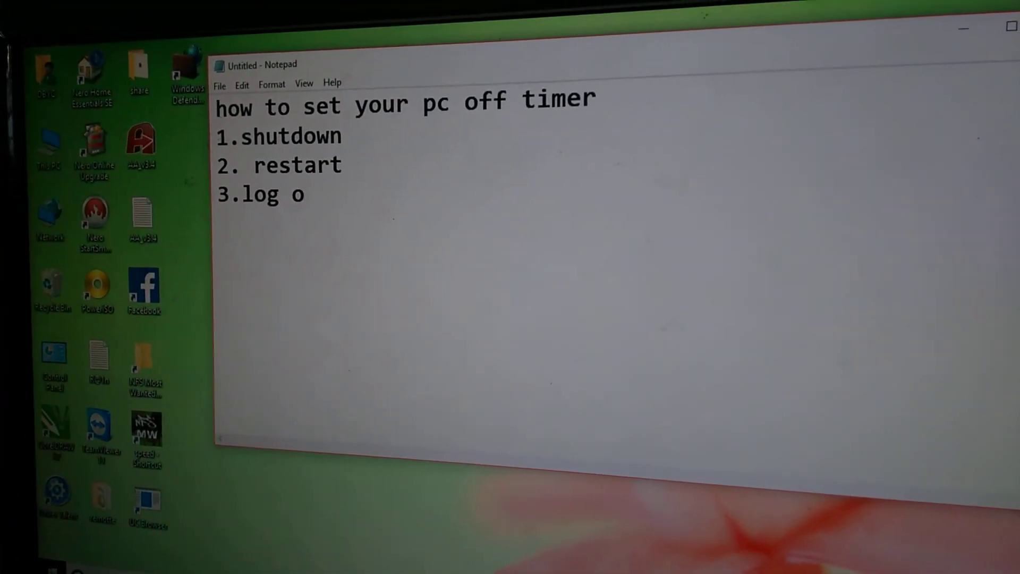
type("ff")
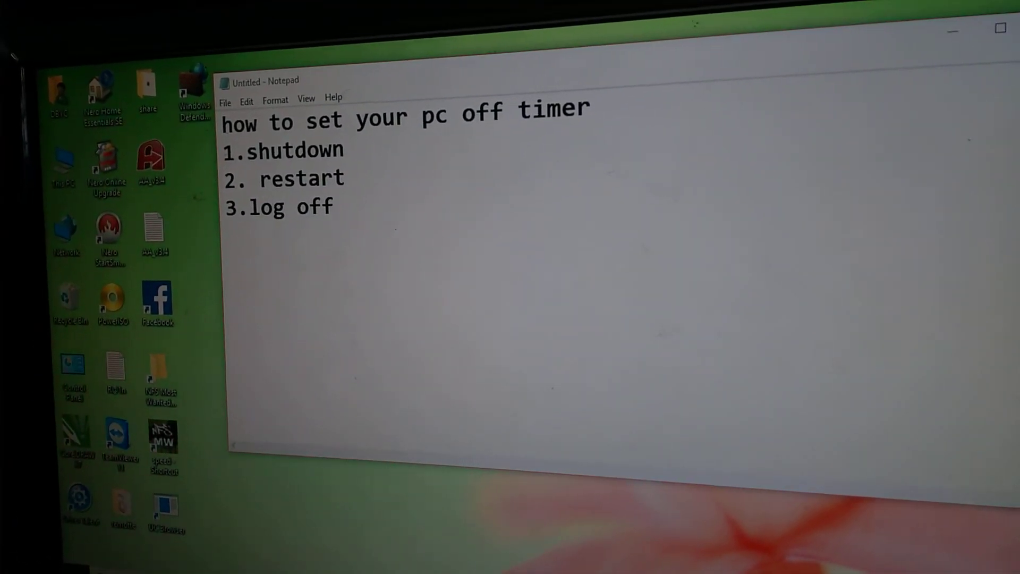
left_click(94, 560)
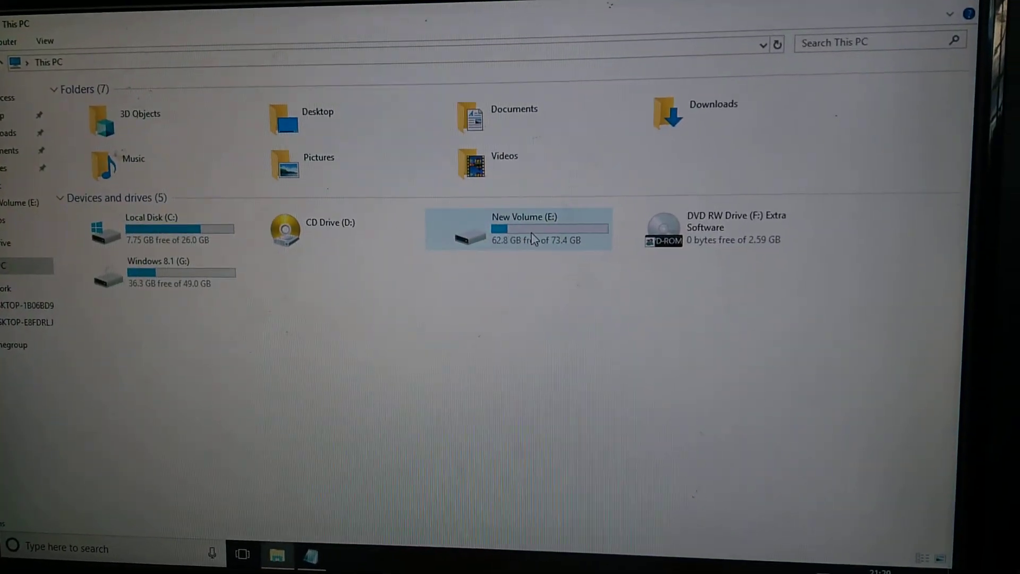
- Open the DVD RW Drive (F:) Extra Software disc and browse for the Wise Auto Shutdown setup
right_click(715, 228)
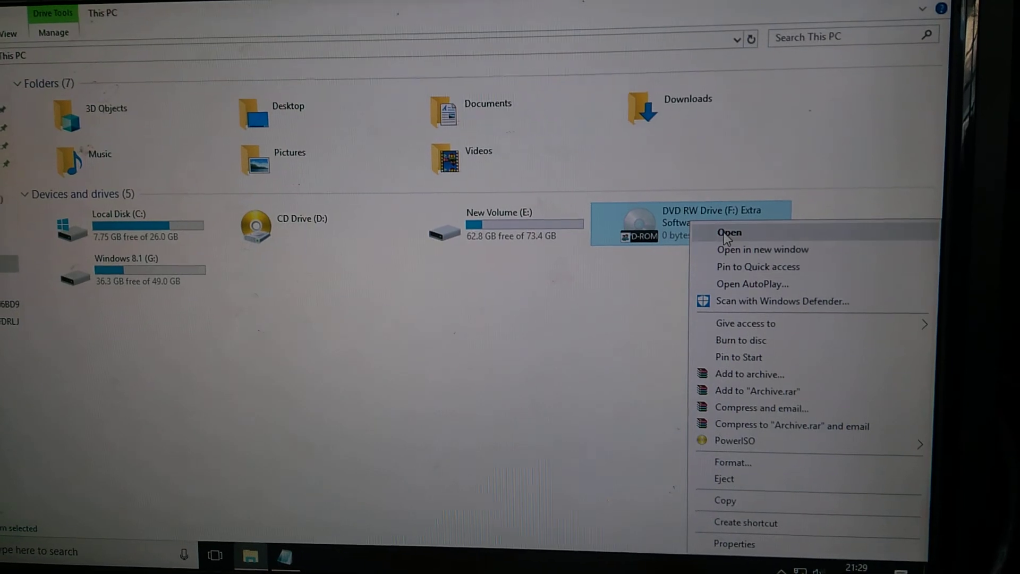
left_click(729, 232)
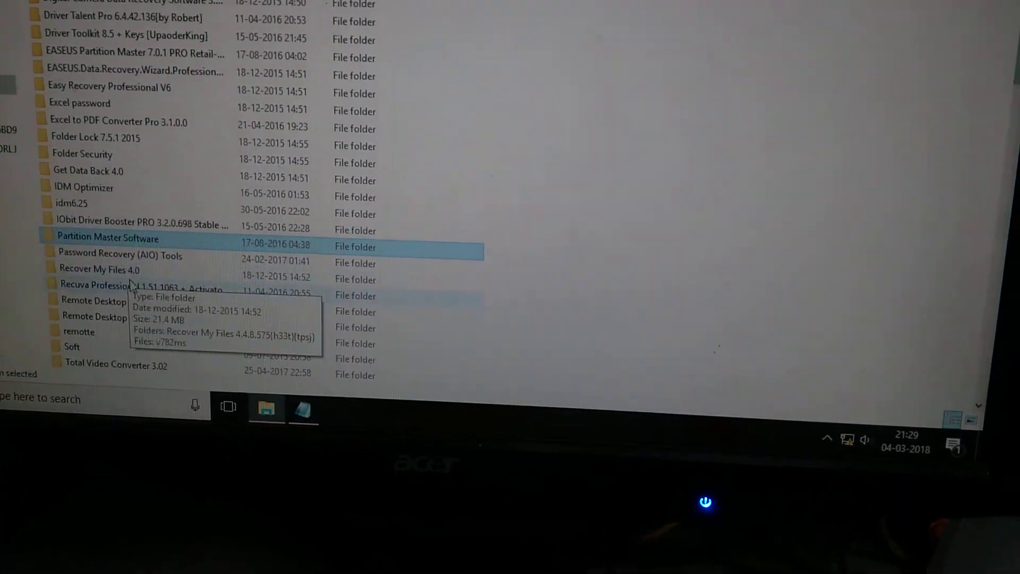
scroll("down", 3)
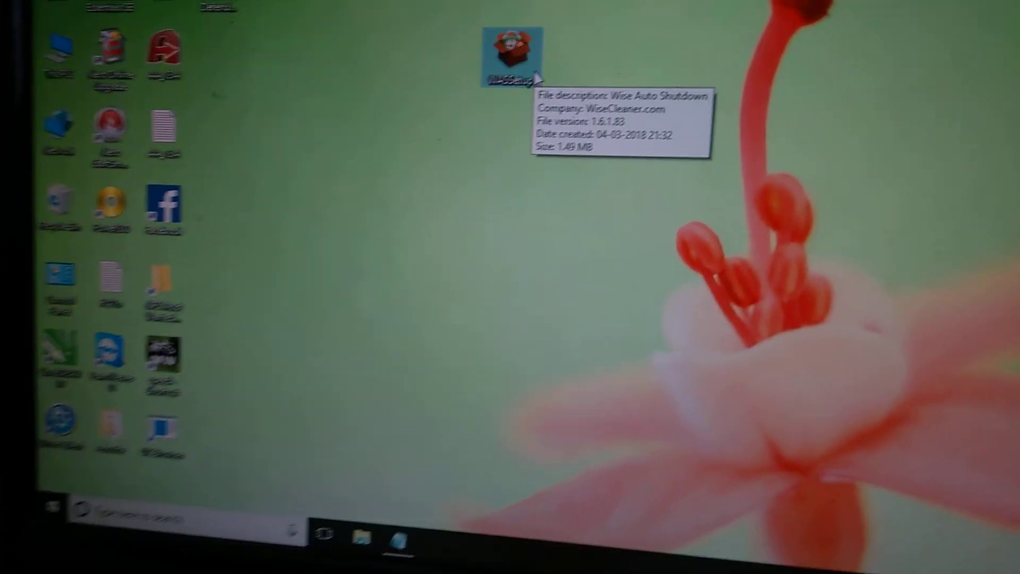
- Run the Wise Auto Shutdown installer, accept the license, keep the default folder, and finish with launch checked
double_click(514, 52)
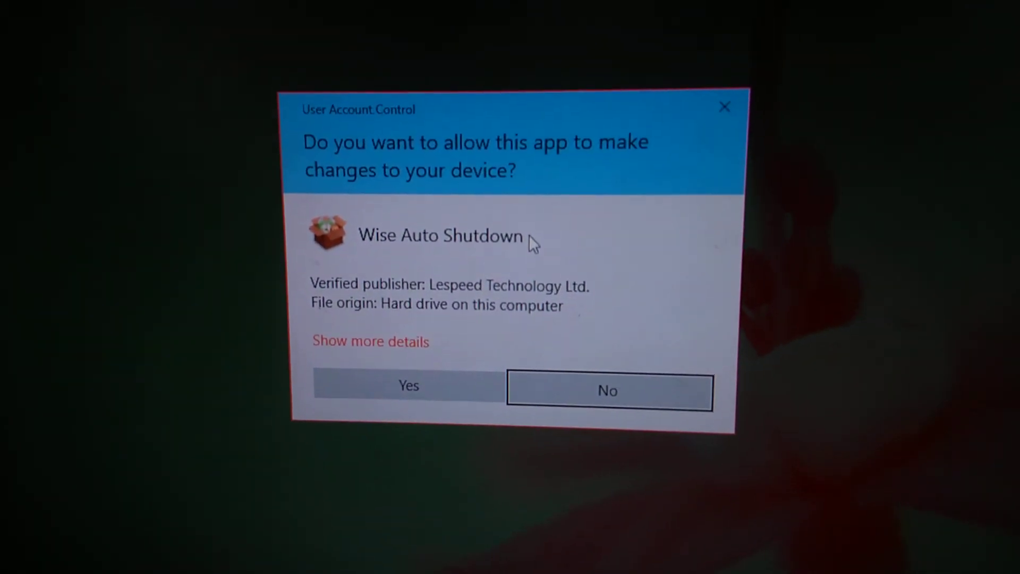
left_click(409, 385)
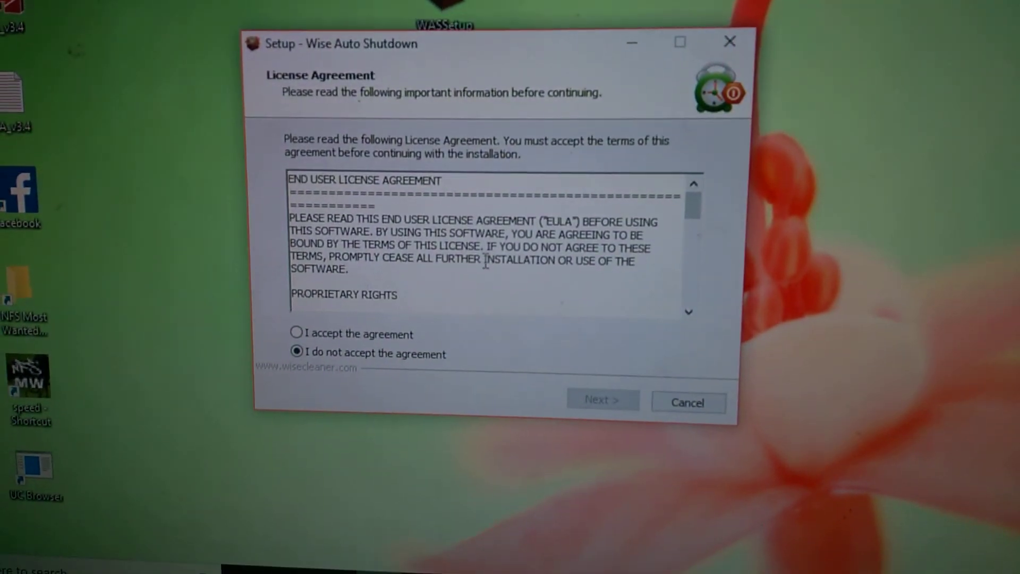
left_click(296, 333)
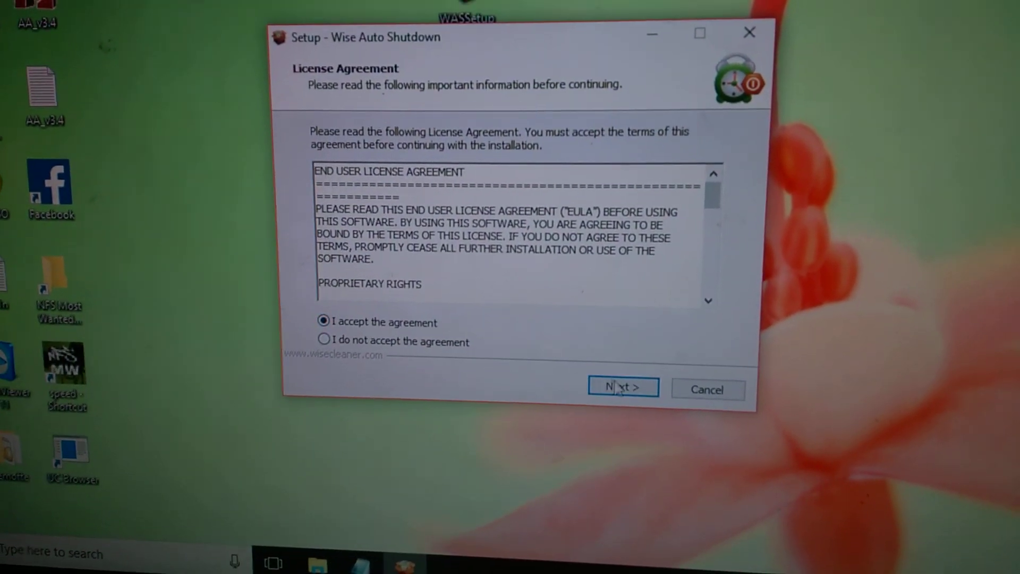
left_click(622, 389)
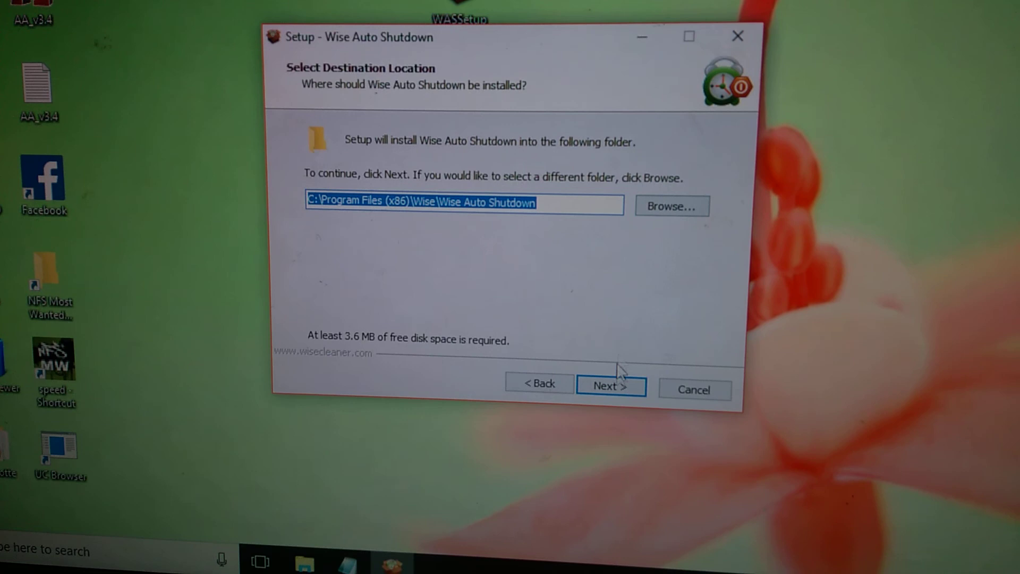
left_click(610, 385)
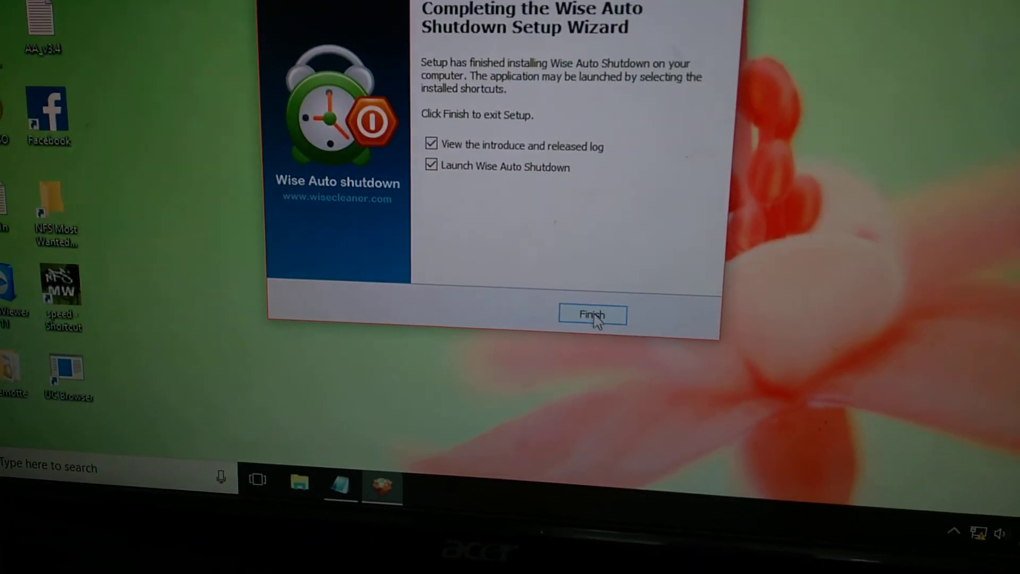
left_click(592, 315)
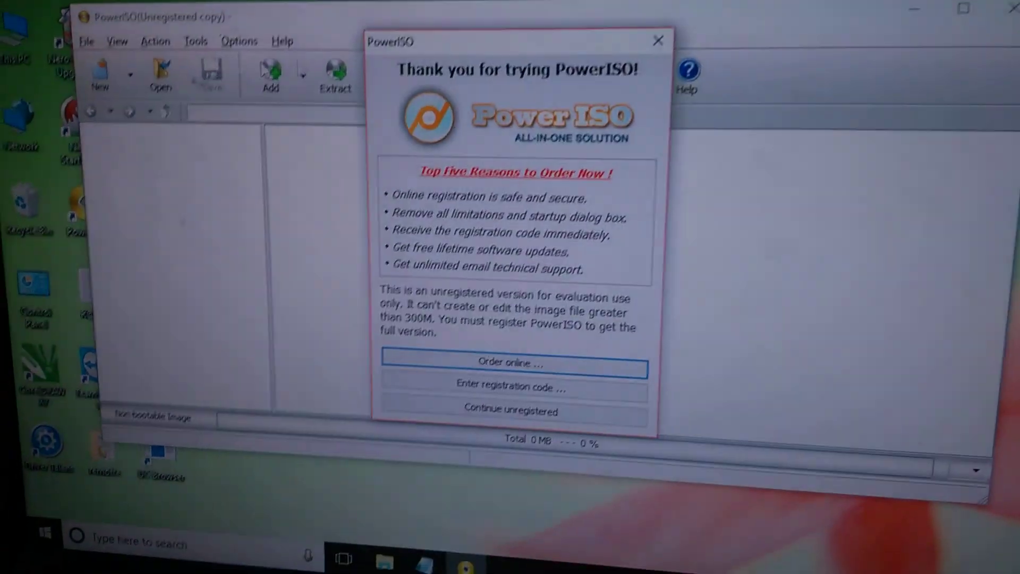
- Continue PowerISO unregistered and dismiss its invalid file format error
left_click(510, 411)
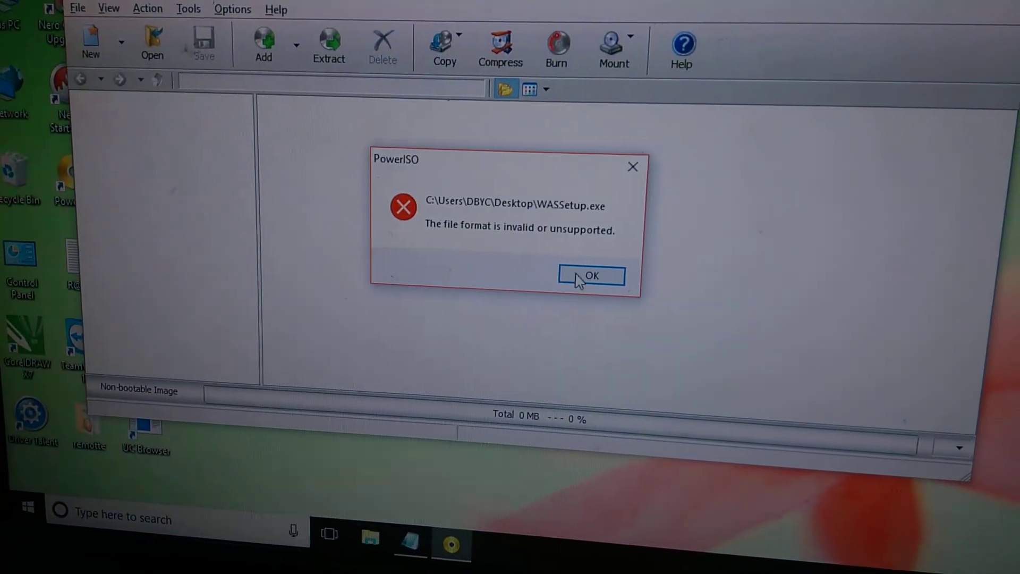
left_click(589, 275)
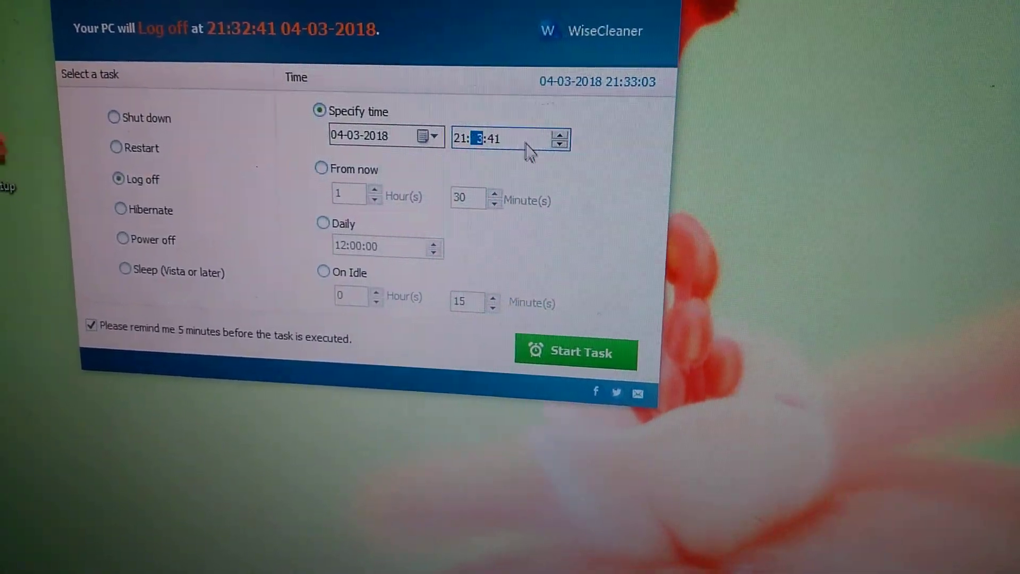
- Set the minutes of the Log off time and acknowledge it keeps running in the background
left_click(558, 131)
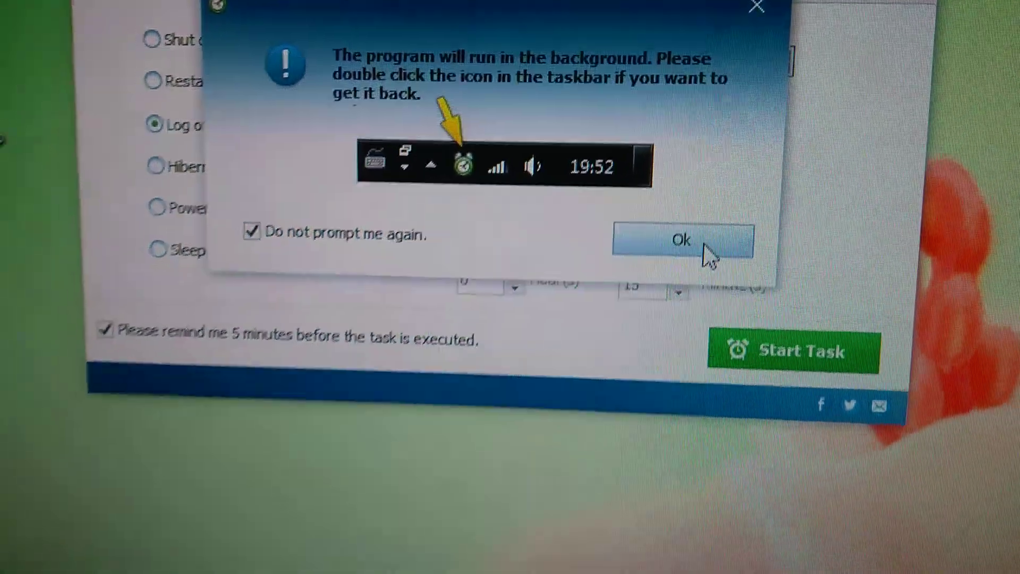
left_click(681, 240)
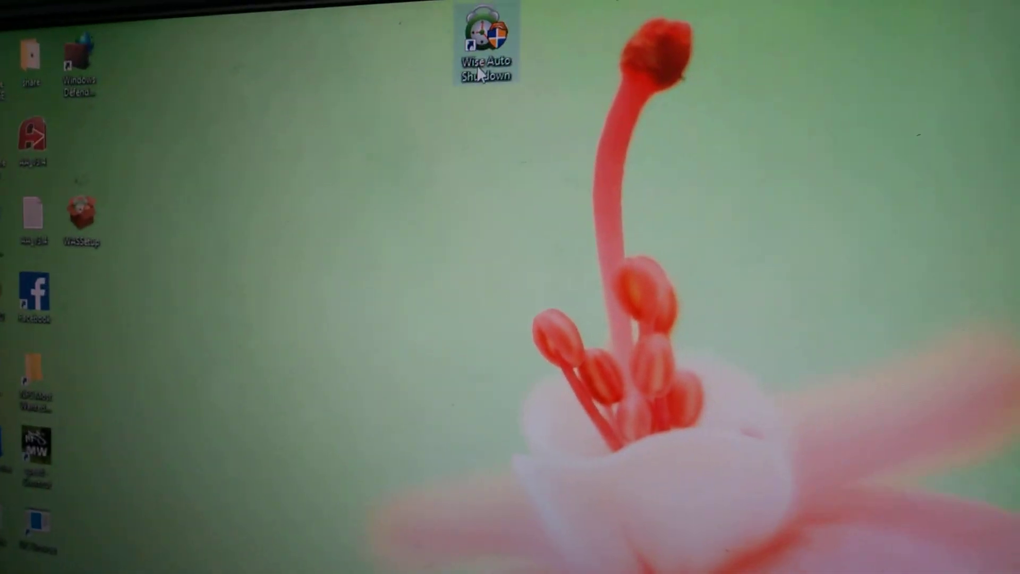
- Cancel the 21:44 task and confirm a new 21:34:00 Log off task without the five-minute reminder
double_click(484, 49)
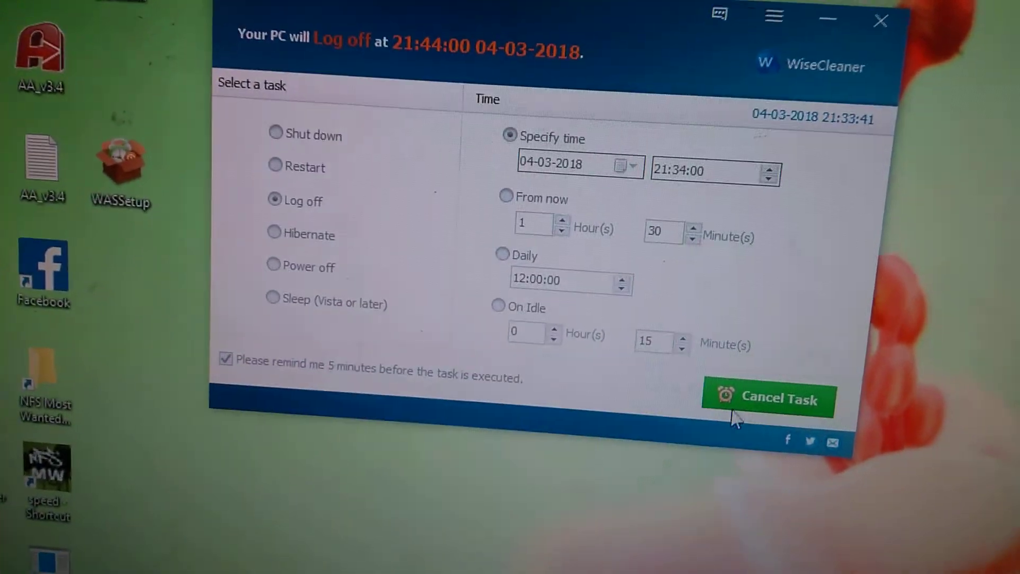
left_click(768, 399)
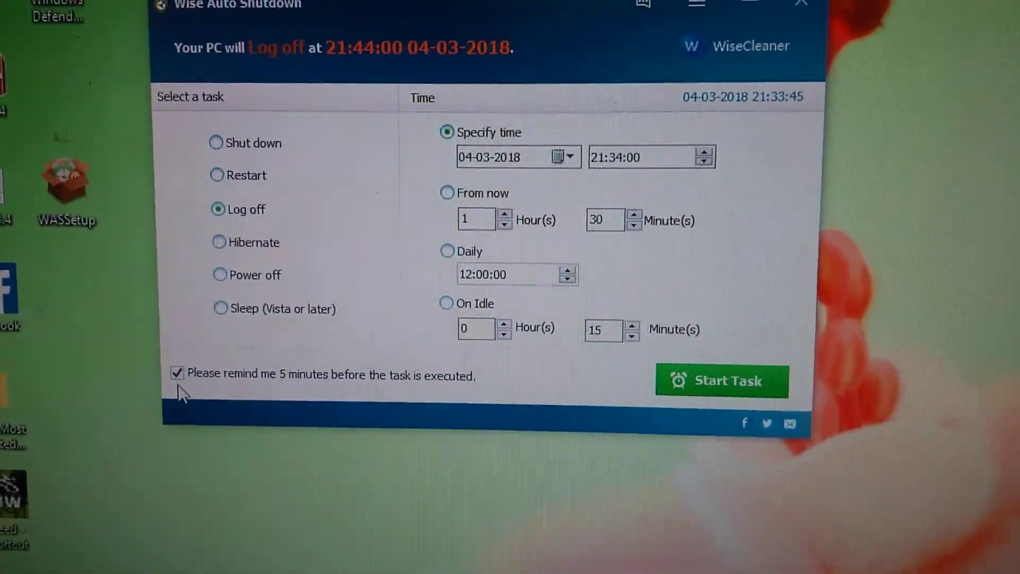
left_click(177, 372)
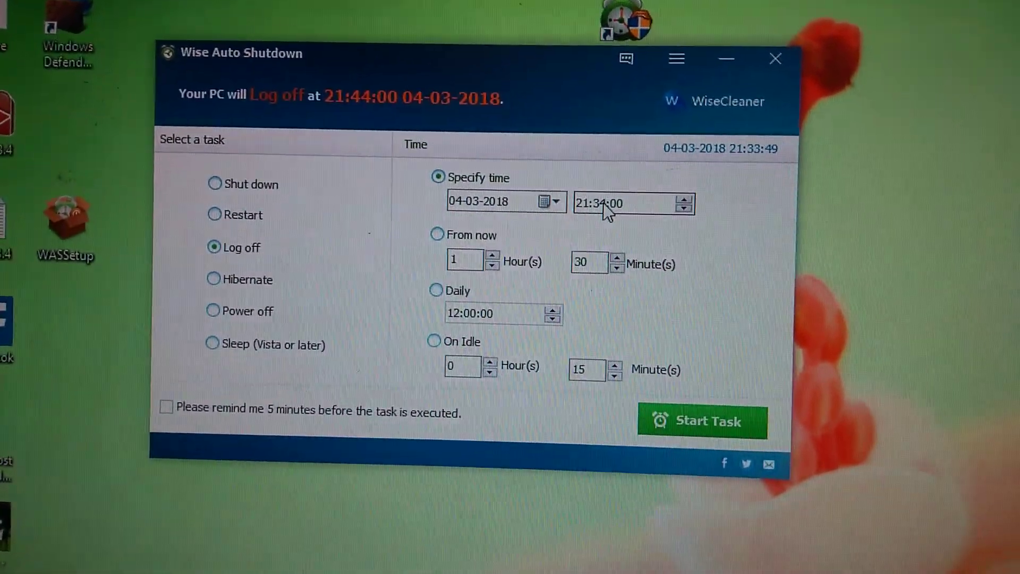
left_click(701, 420)
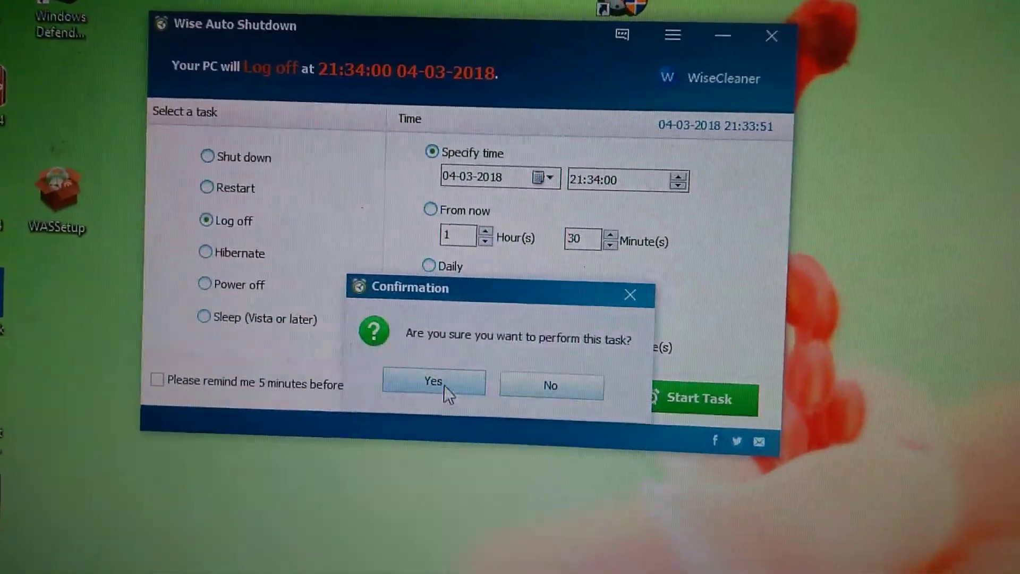
left_click(434, 381)
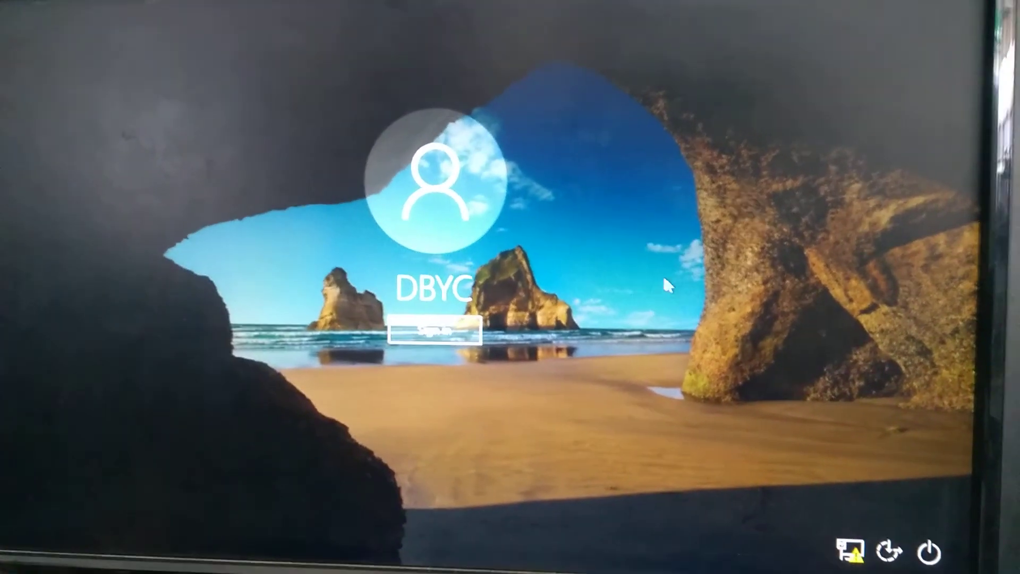
- Sign back in to the Windows account from the lock screen with Enter
key("Return")
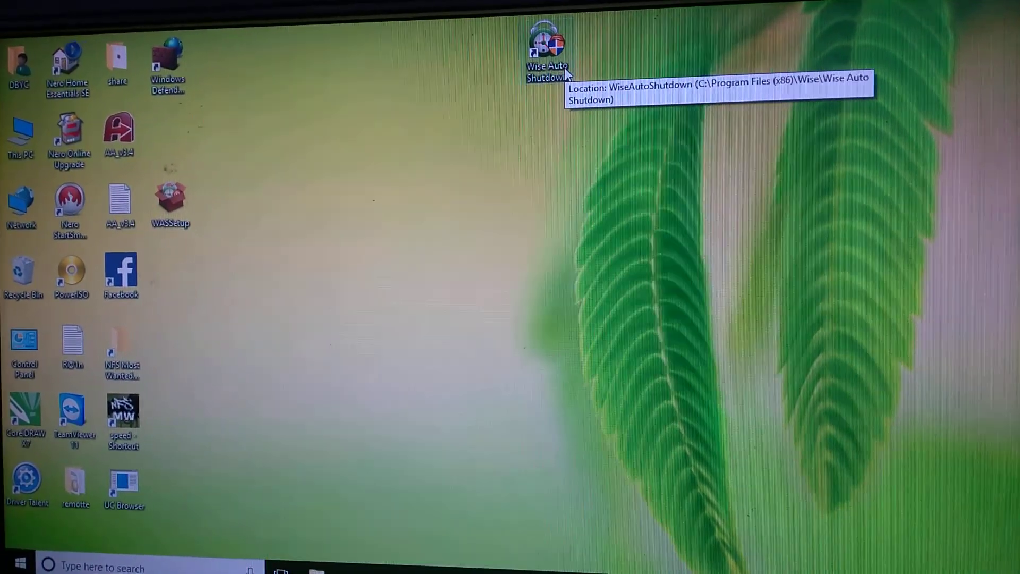
- Reopen Wise Auto Shutdown and cycle through Power off, Sleep and Shut down, ending on Log off
double_click(546, 49)
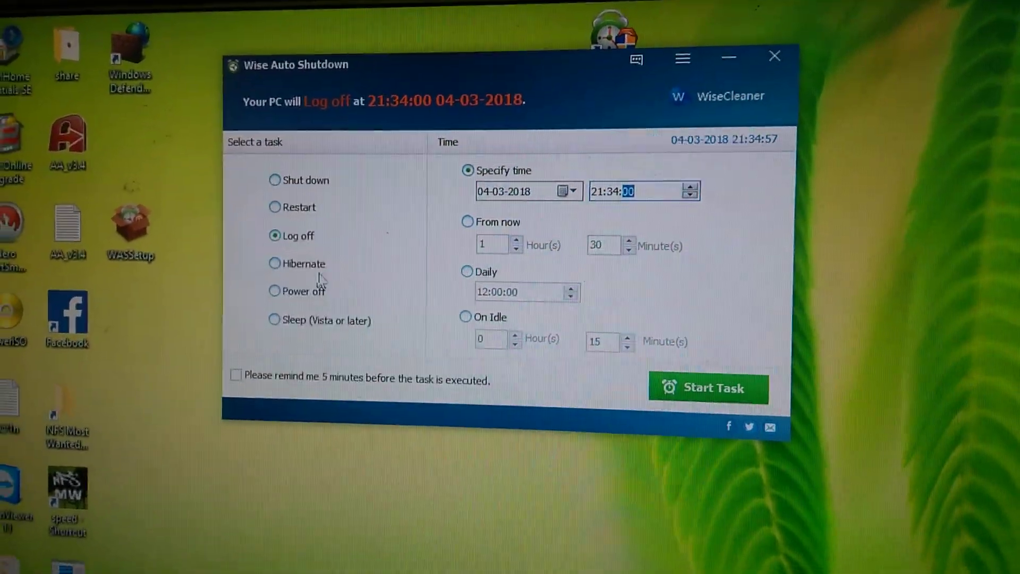
left_click(274, 290)
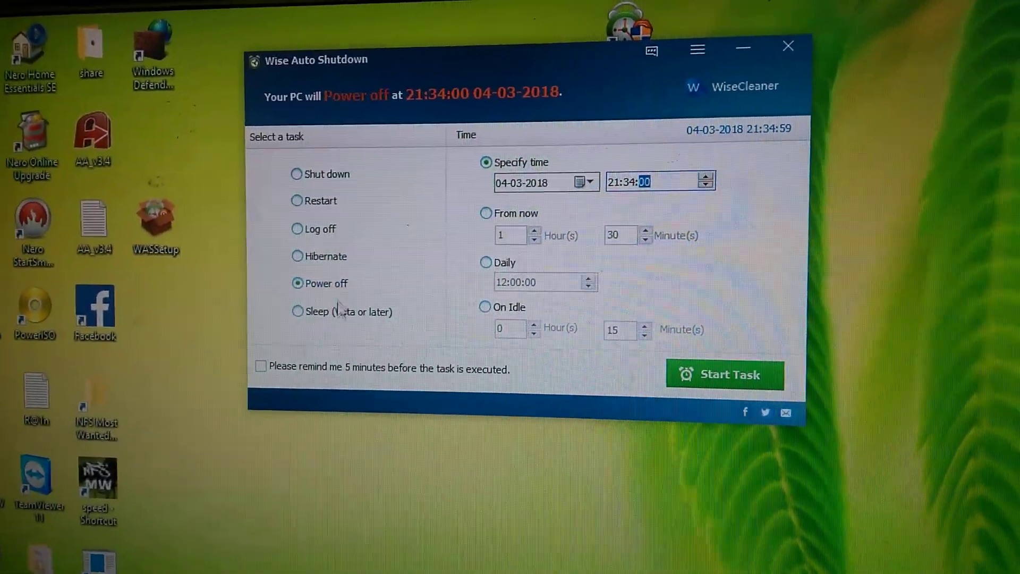
left_click(297, 310)
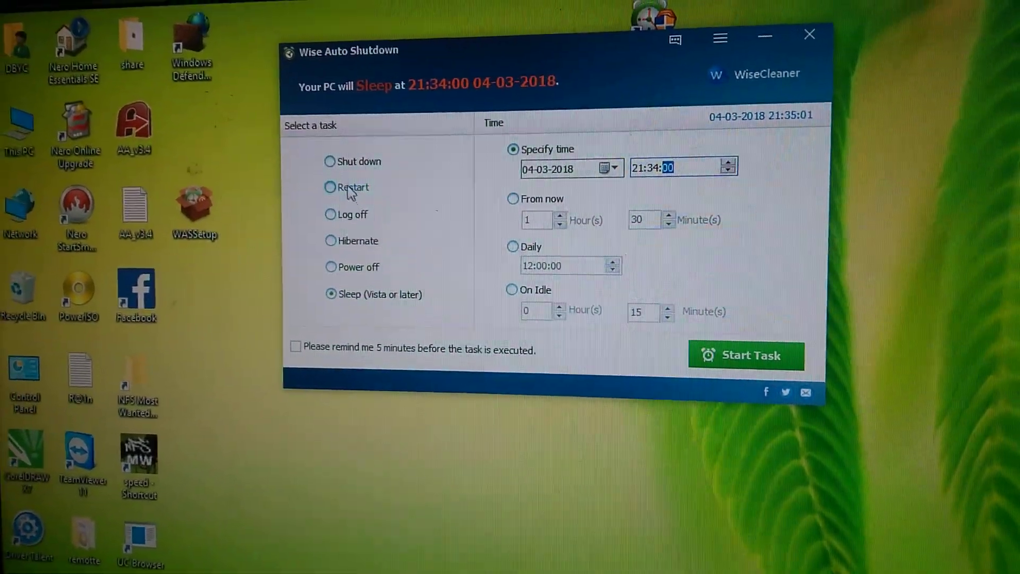
left_click(331, 161)
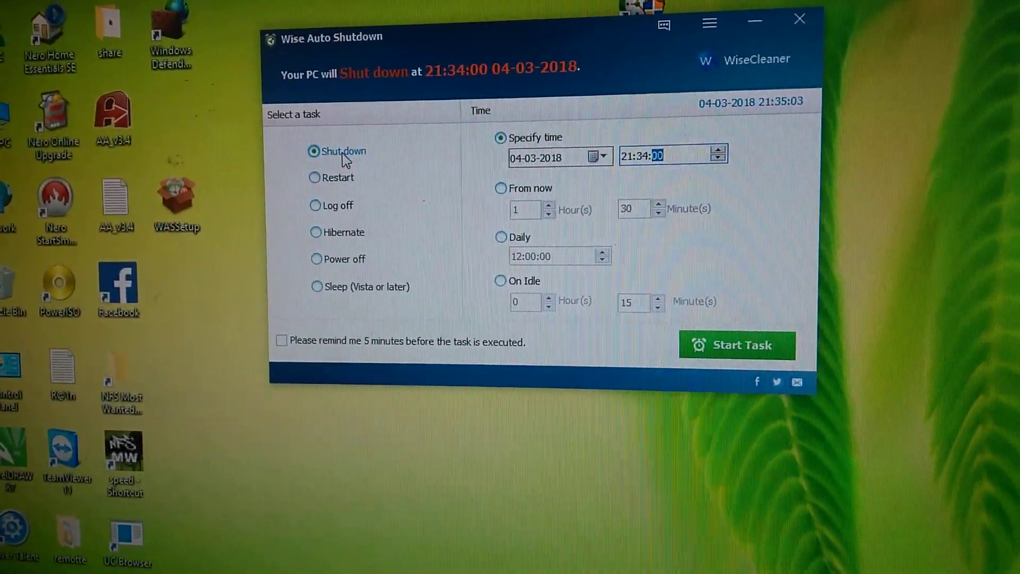
left_click(315, 205)
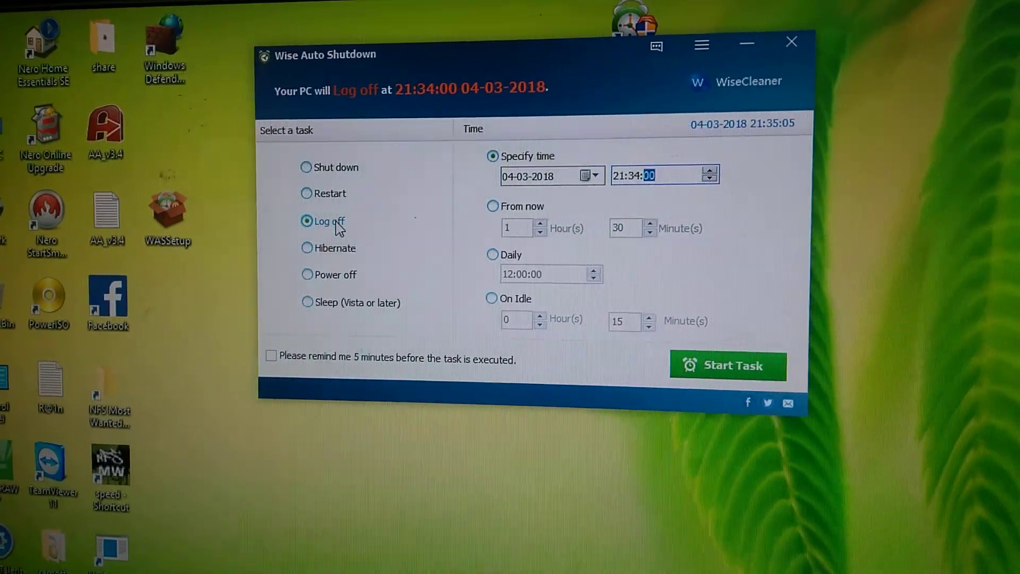